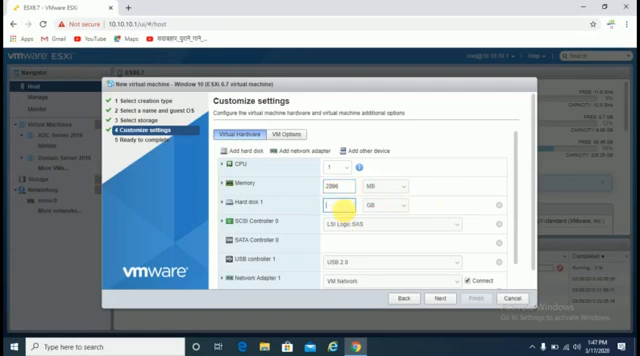
- Set Hard disk 1 to 20 GB for the Windows 10 VM
click(380, 256)
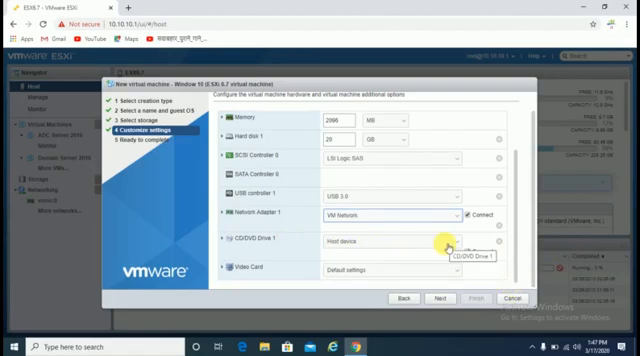
- Switch CD/DVD Drive 1 to Datastore ISO file
click(466, 300)
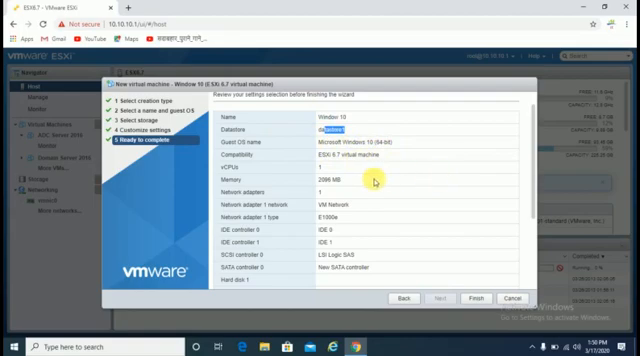
- Confirm the Ready to complete summary and finish creating the Windows 10 VM
click(460, 299)
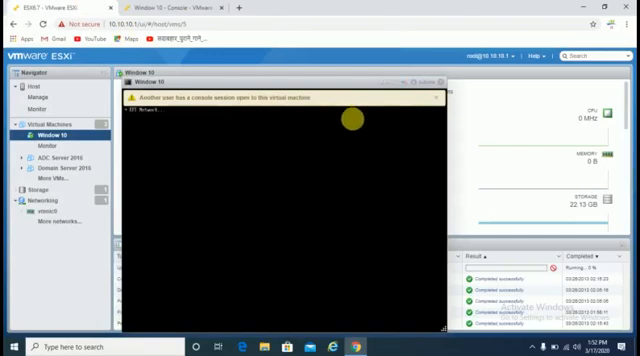